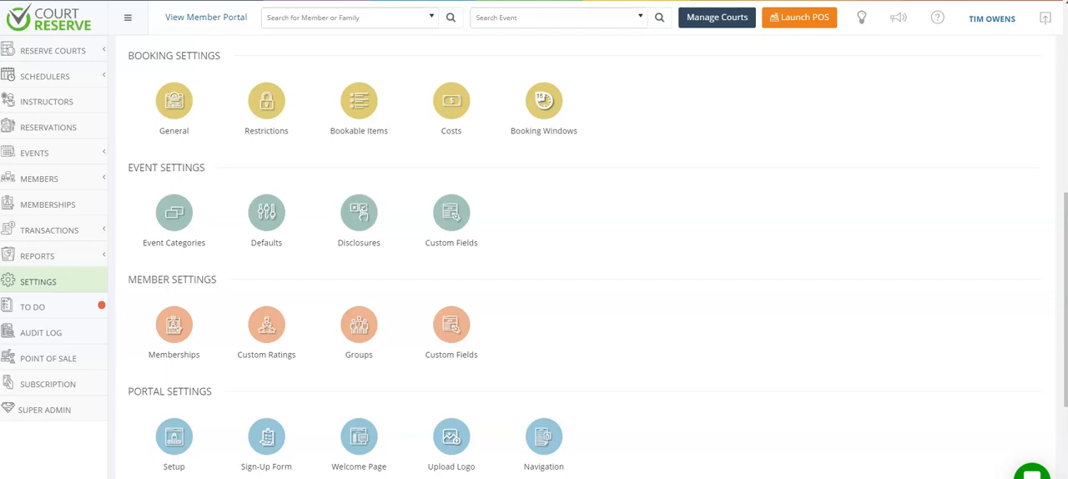
mouse_move(365, 447)
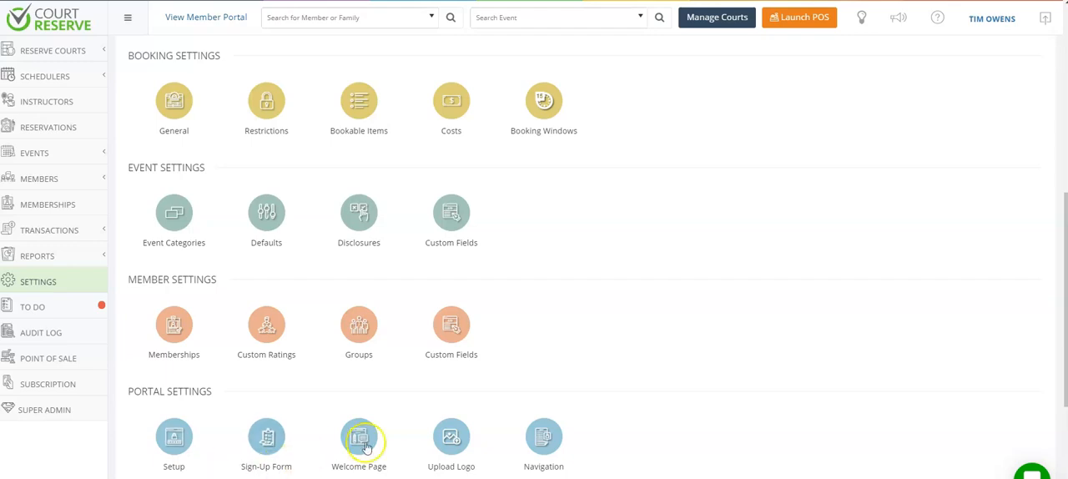
mouse_move(635, 373)
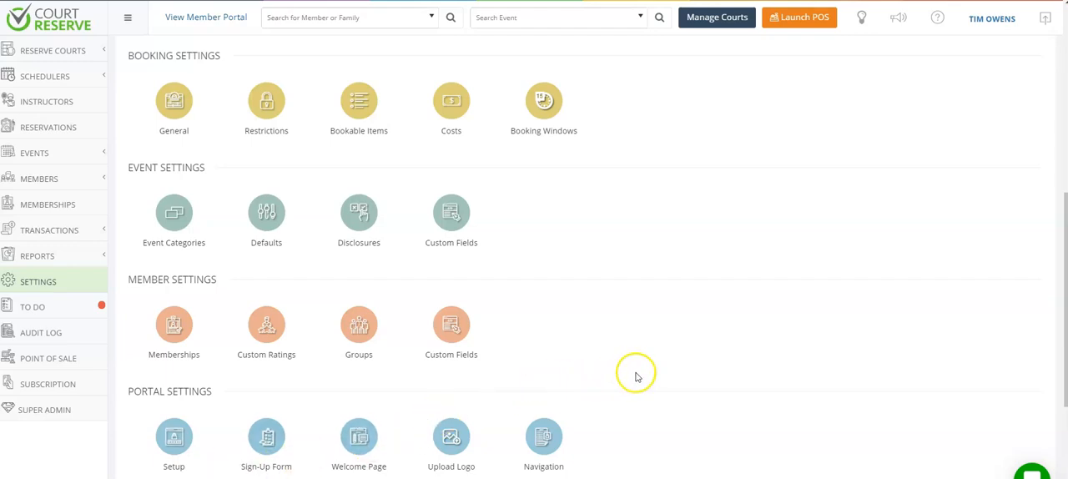
Step: From the Widgets settings, start a new Lobby View widget via Create New
scroll("down", 3)
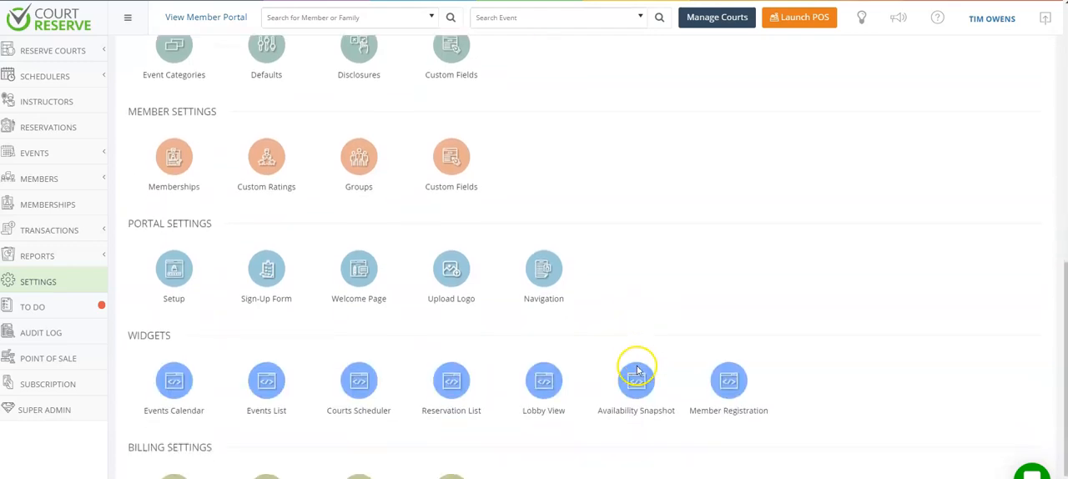
scroll("down", 3)
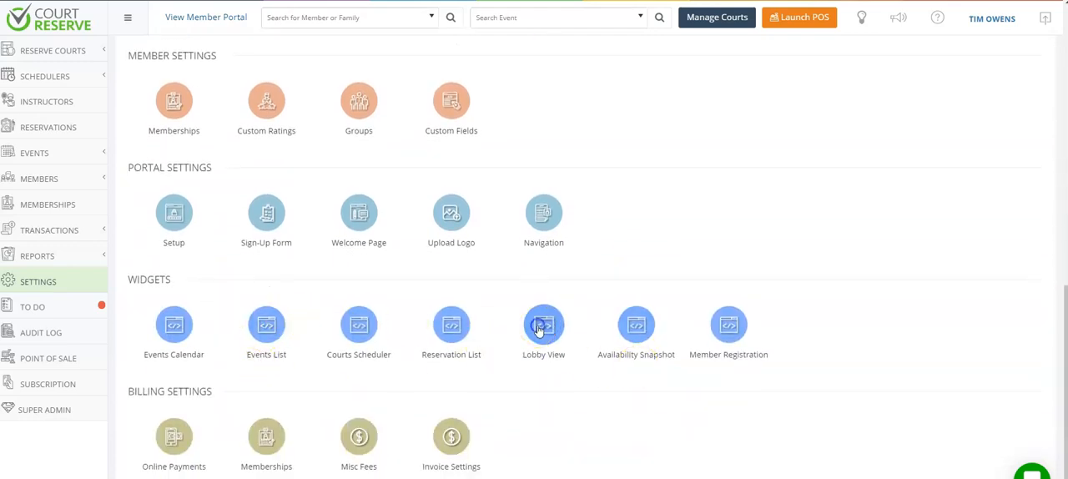
left_click(543, 323)
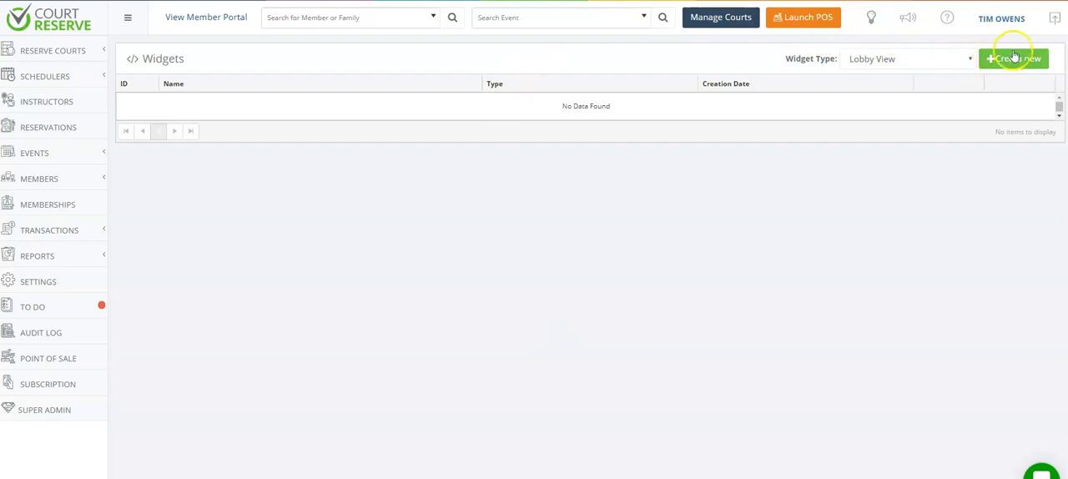
left_click(1009, 59)
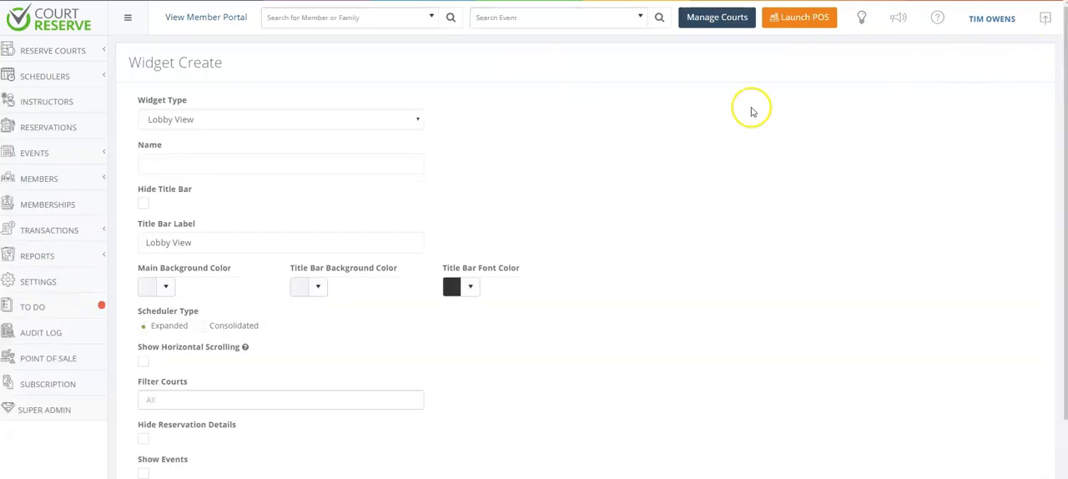
Step: Name the widget 'Lobby View', enable Show Horizontal Scrolling, and save changes
type("L")
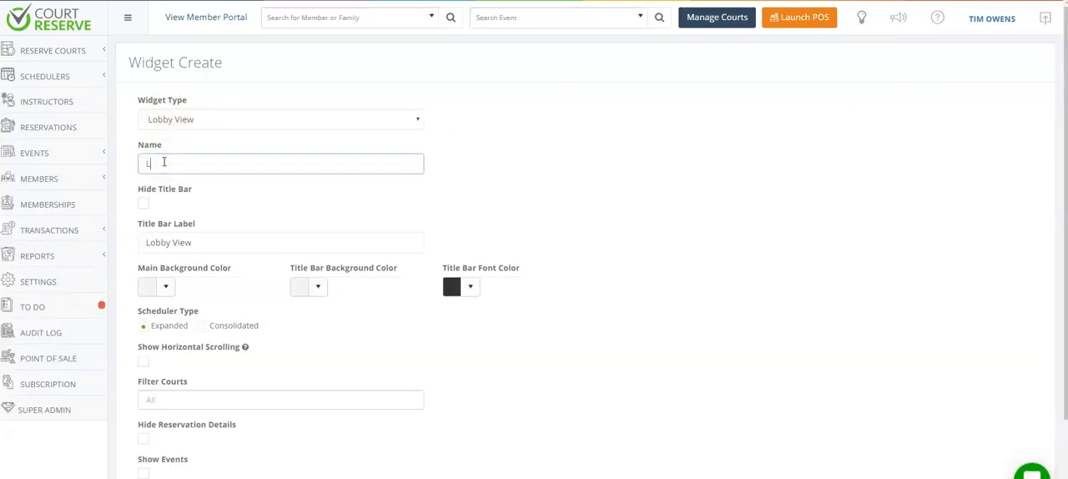
type("Lobby View")
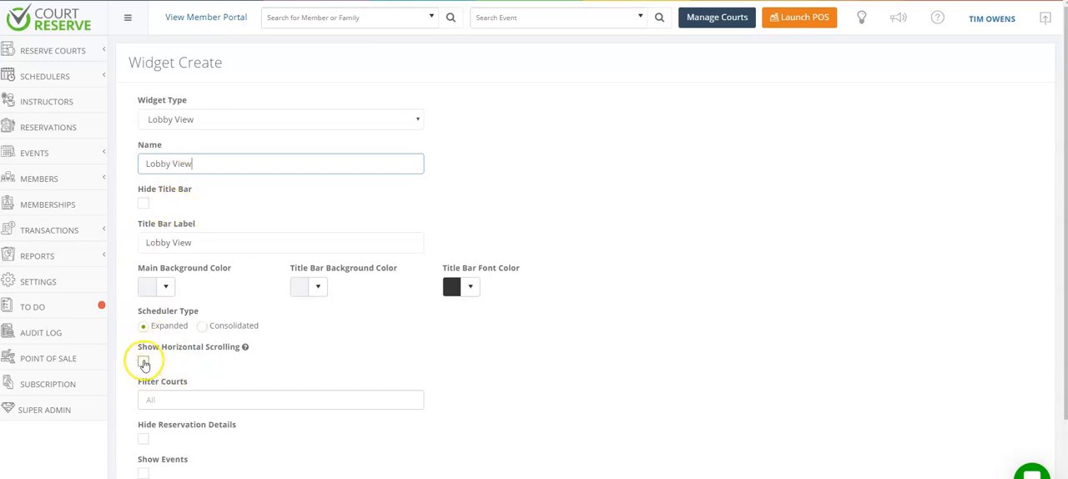
left_click(143, 361)
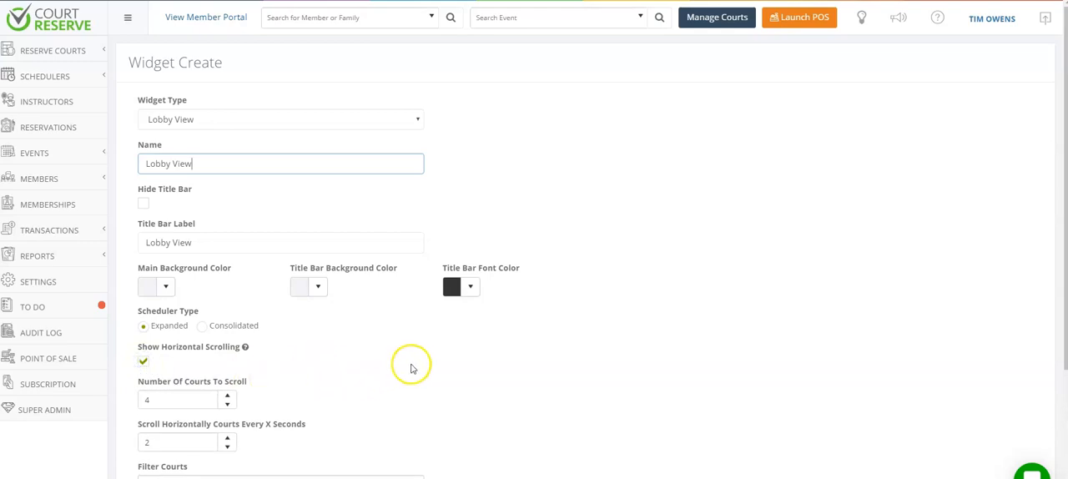
scroll("down", 3)
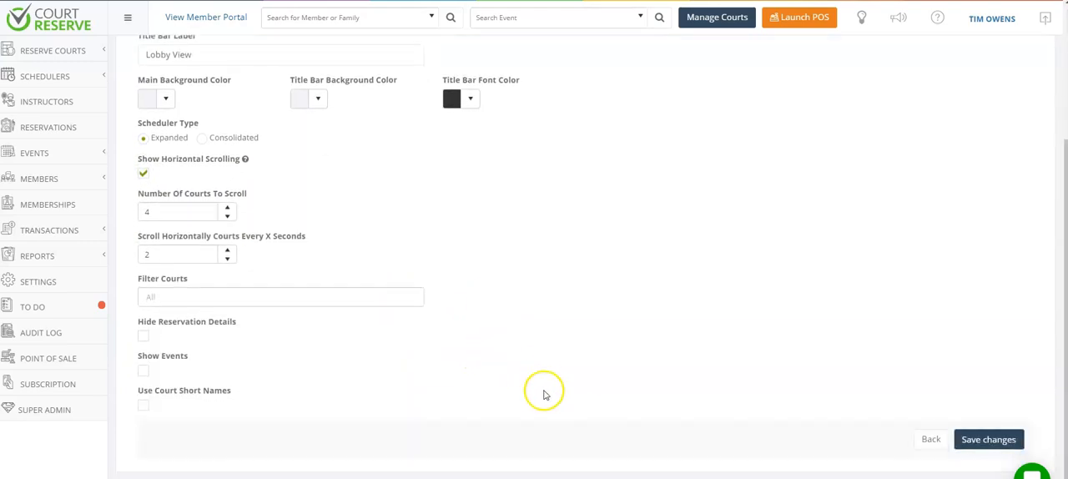
left_click(988, 439)
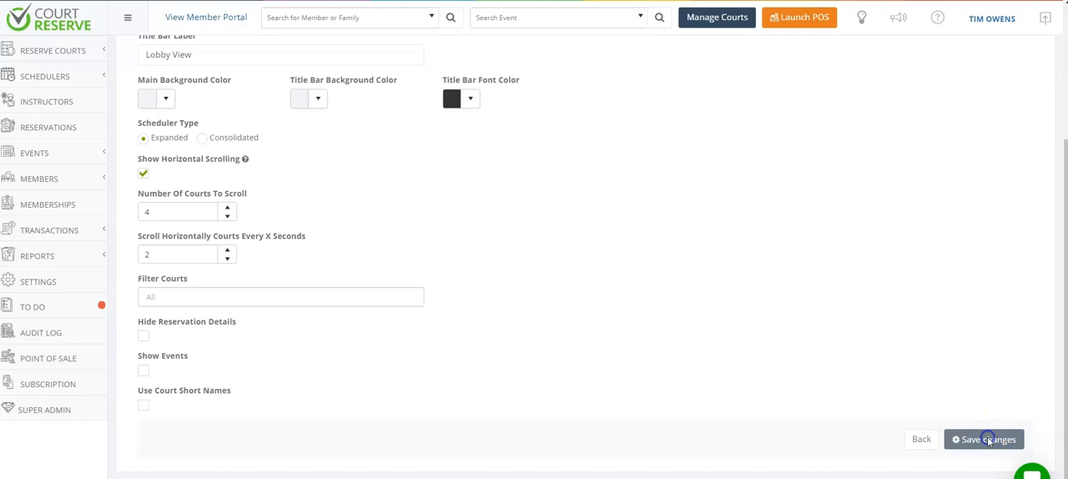
left_click(984, 439)
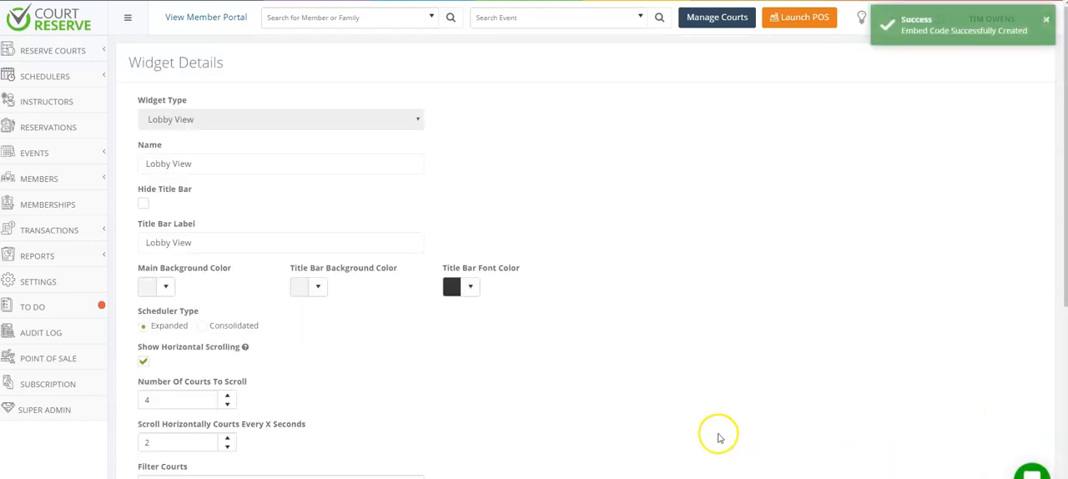
Step: Scroll the full-screen Lobby View to see the day's bookings across courts
scroll("down", 3)
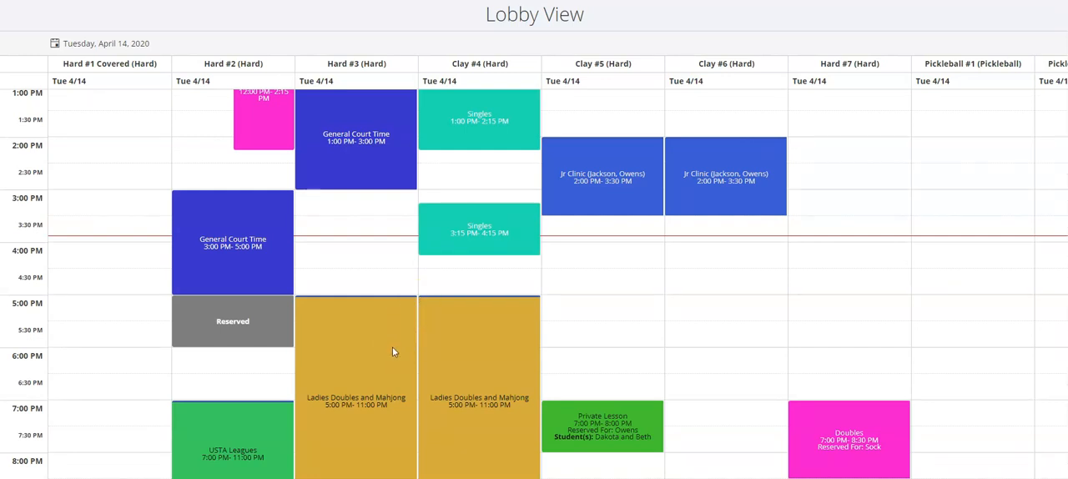
mouse_move(399, 361)
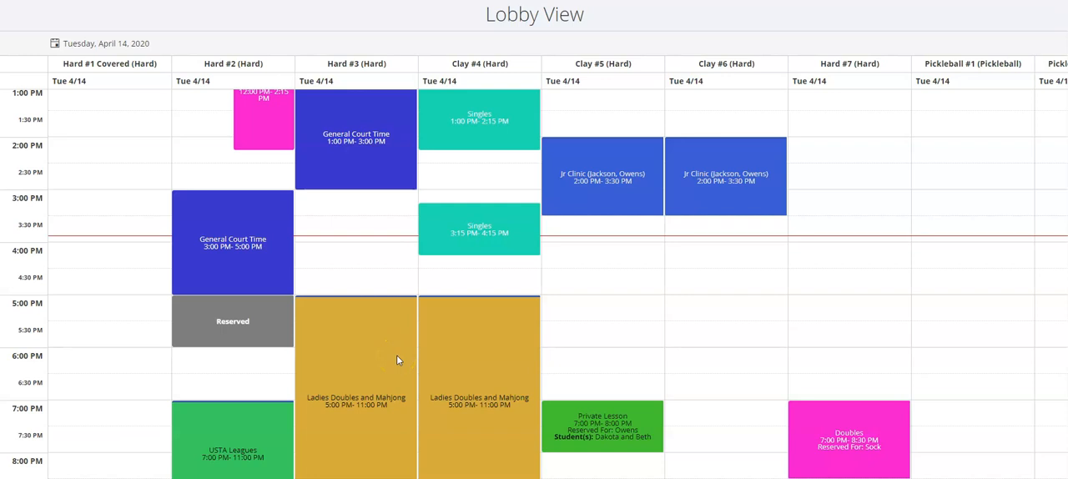